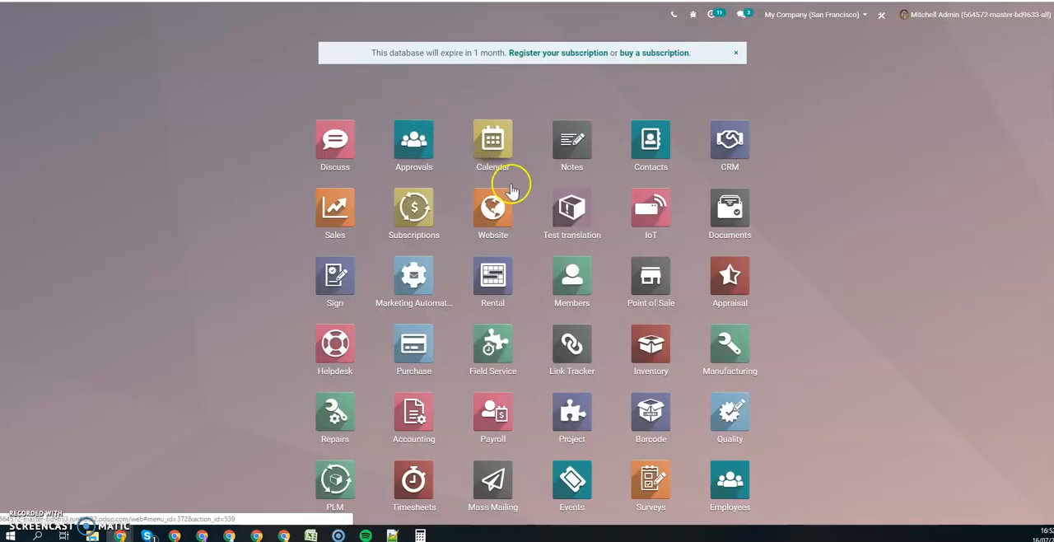
Open the Sales app's quotations list to reach SO241
left_click(335, 207)
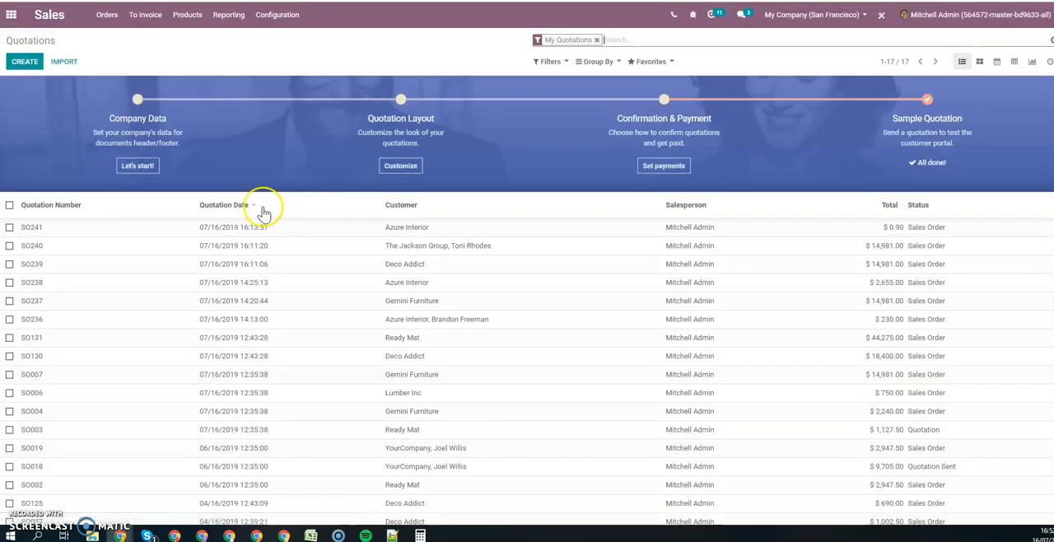
mouse_move(373, 238)
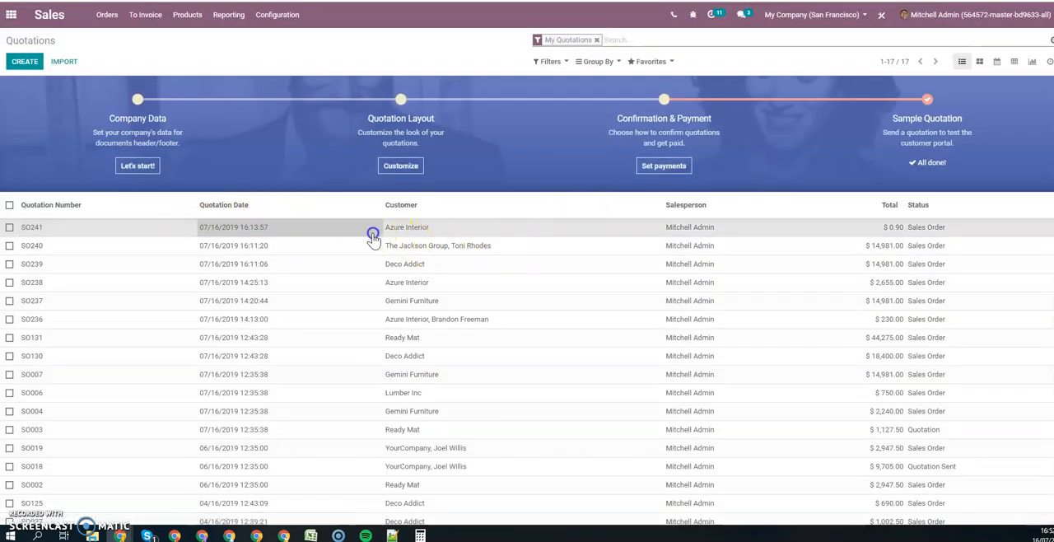
mouse_move(696, 205)
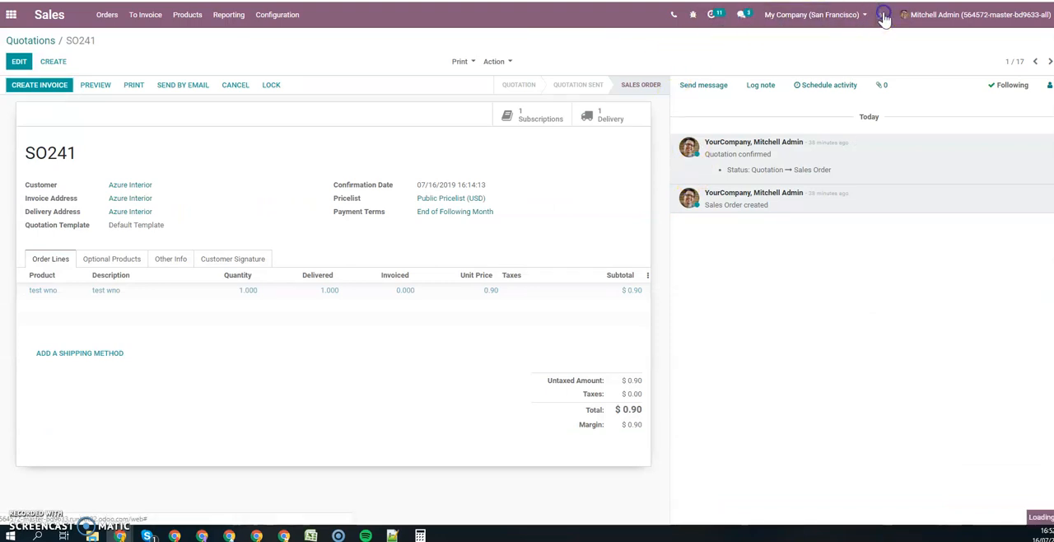
mouse_move(175, 180)
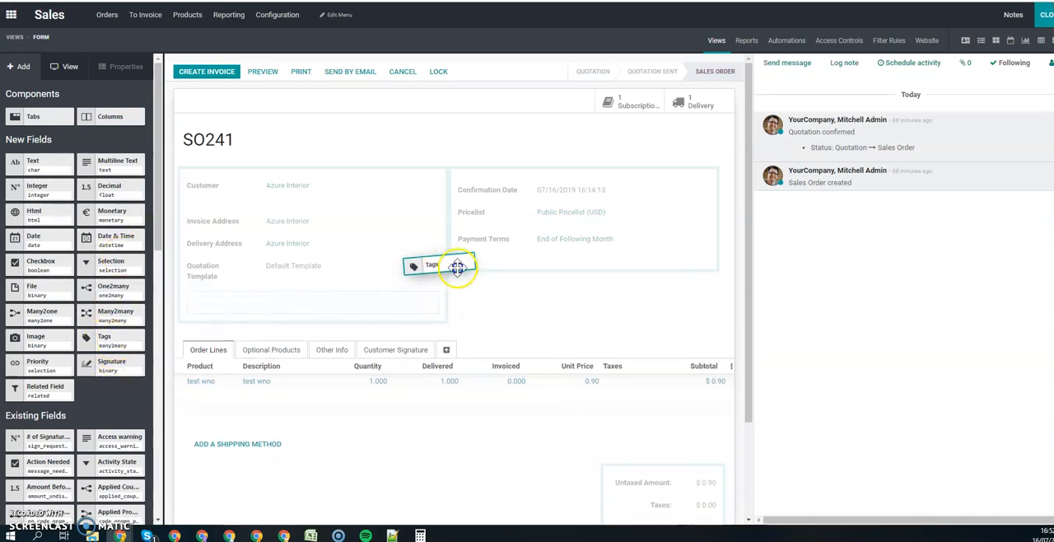
Create and save a new related model described as 'SO tags' for the tags field
left_click(441, 265)
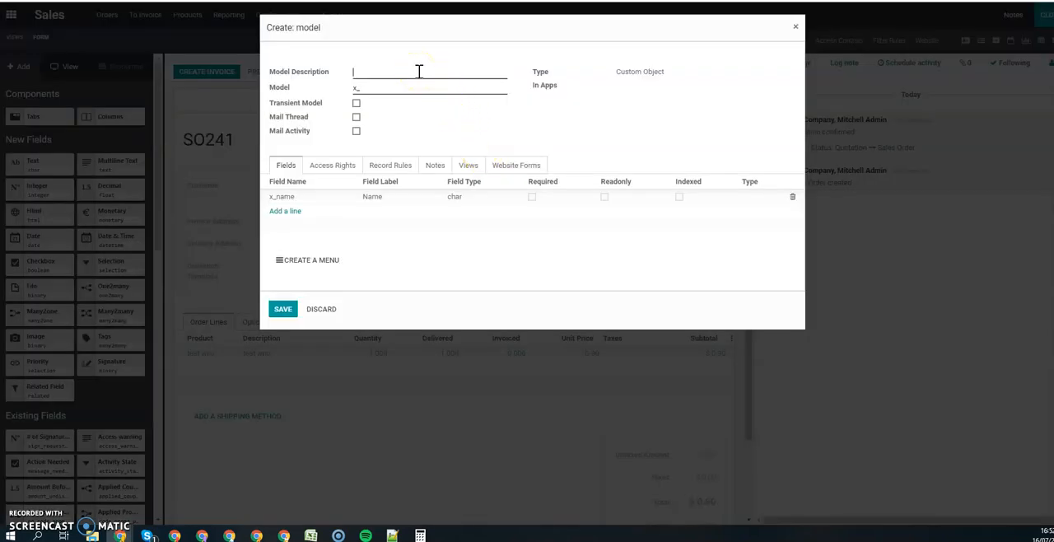
type("SO tags")
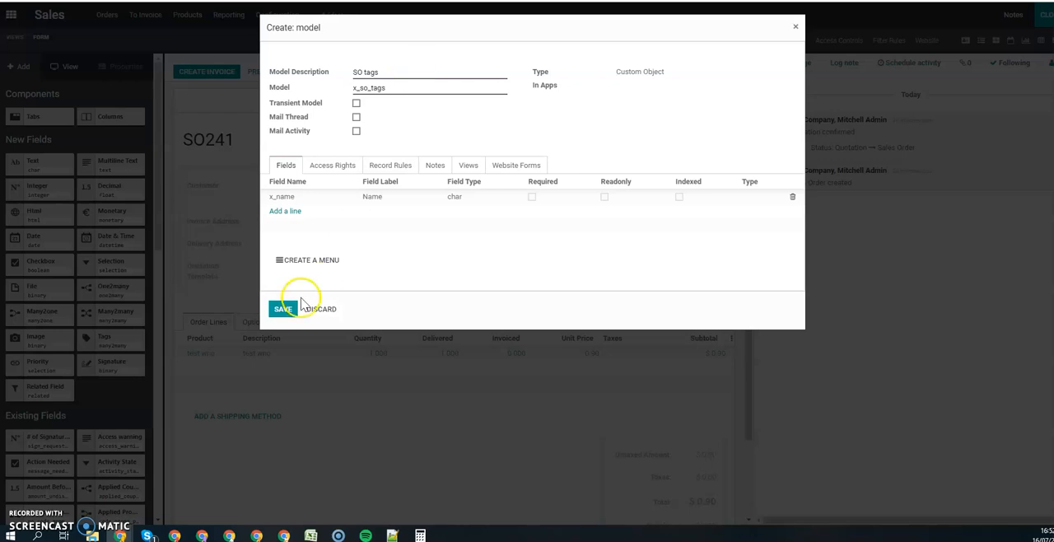
left_click(282, 308)
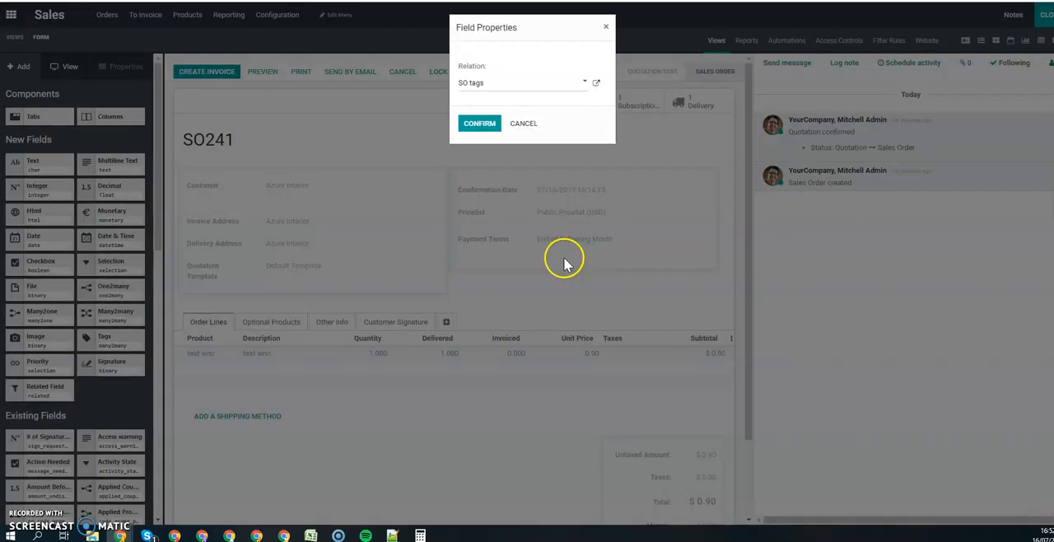
Confirm the new tags field with Relation set to SO tags
left_click(479, 122)
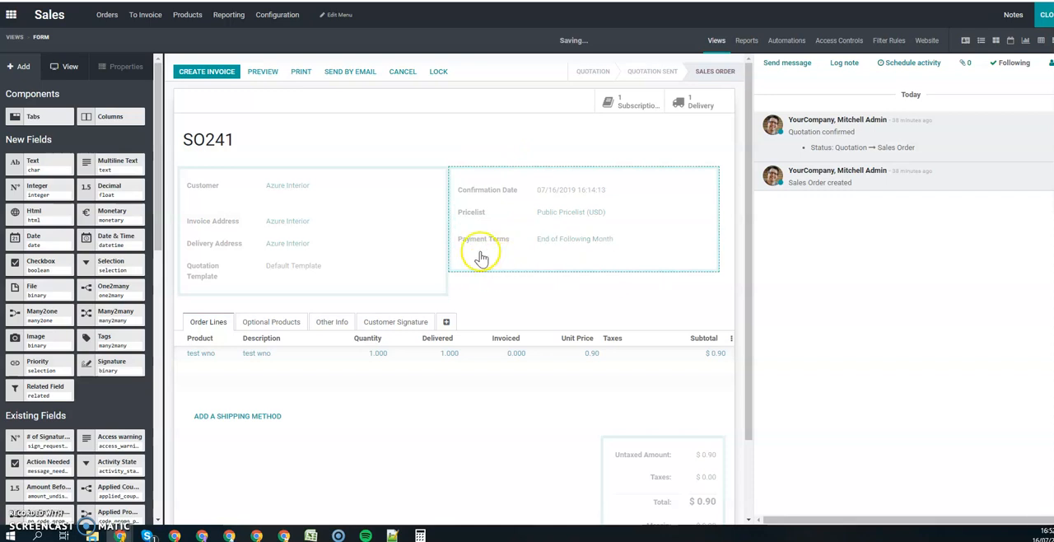
mouse_move(477, 268)
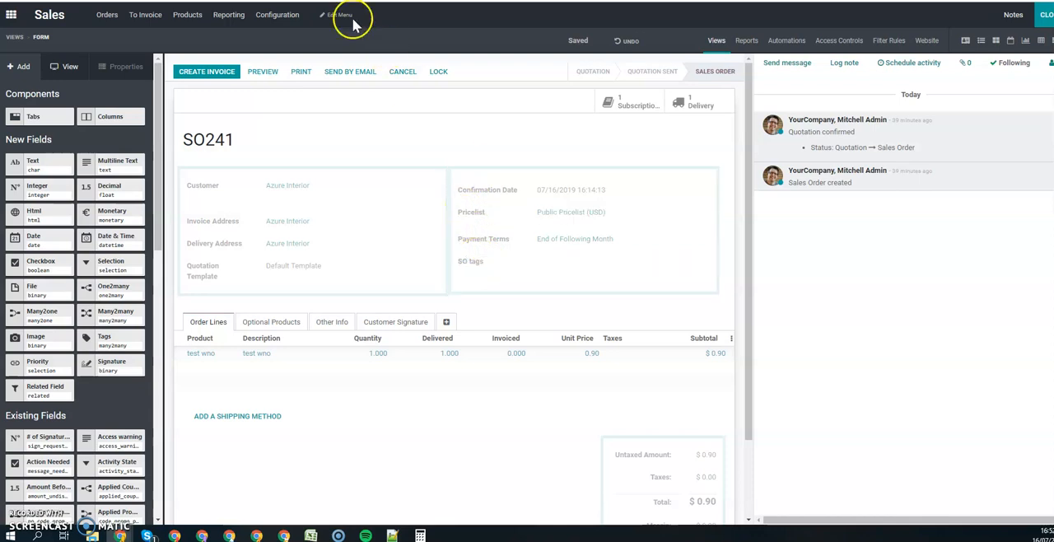
Add a new 'SO TAGS' menu linked to the SO tags model and confirm the menu editor
left_click(341, 14)
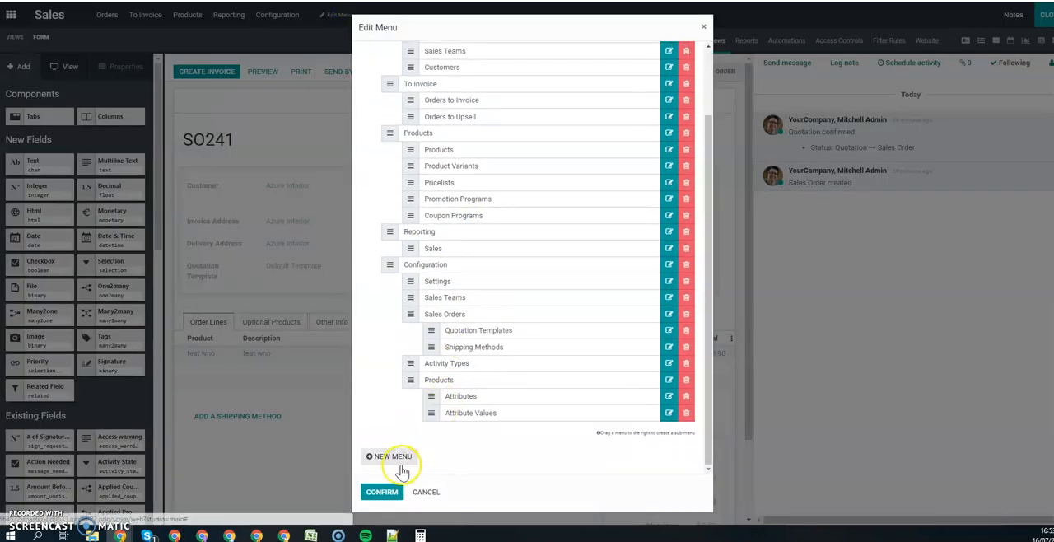
left_click(393, 456)
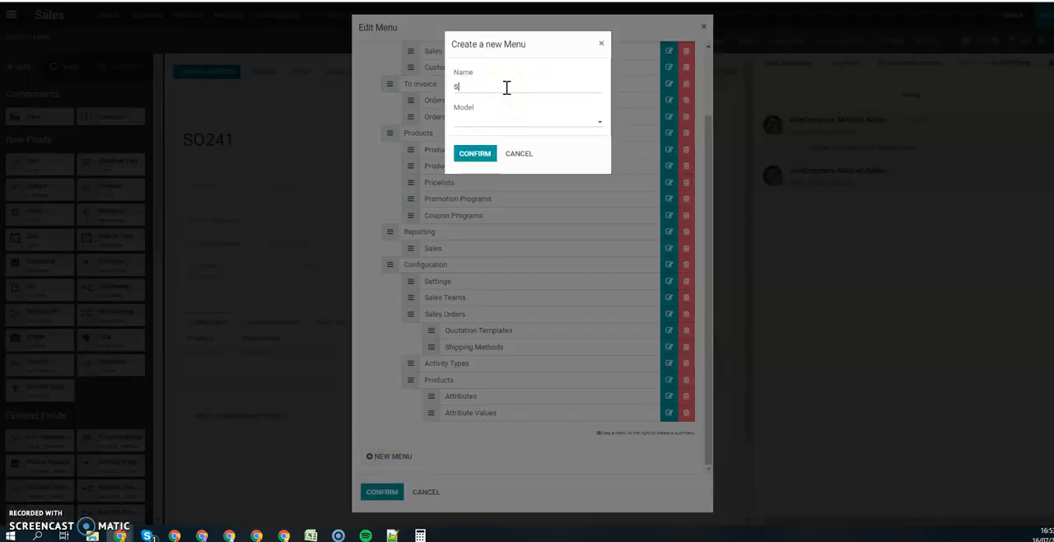
type("O TAGS")
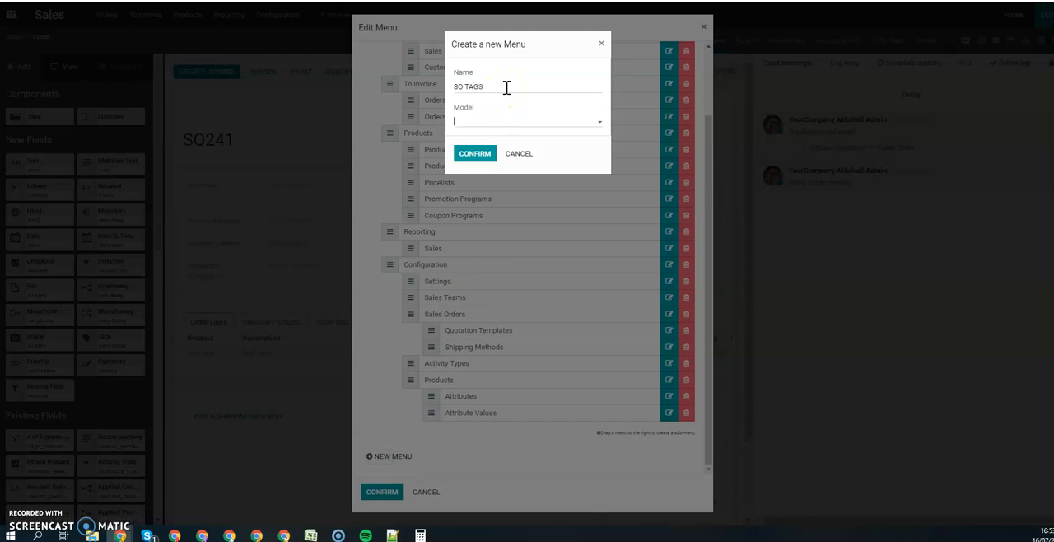
type("so t")
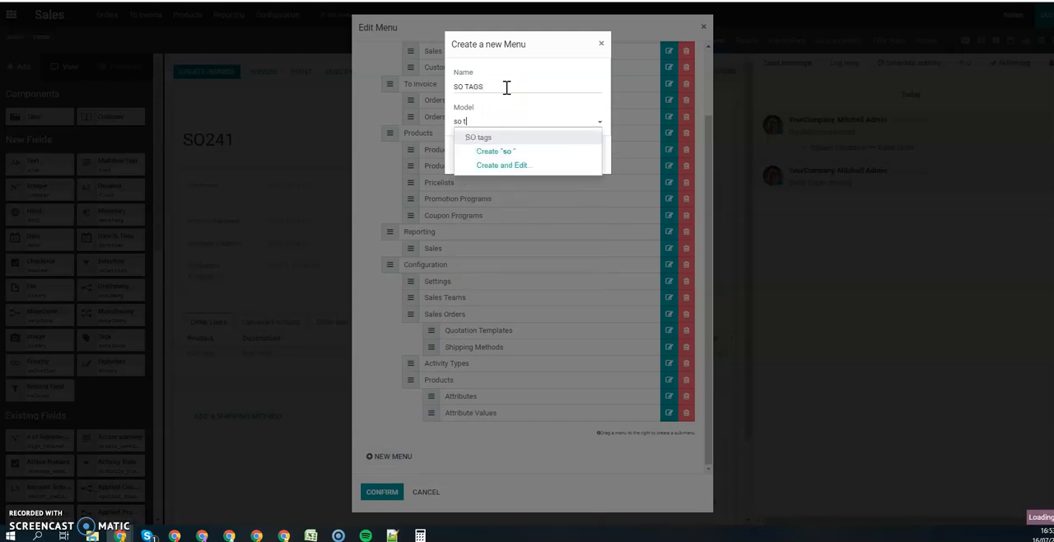
left_click(478, 136)
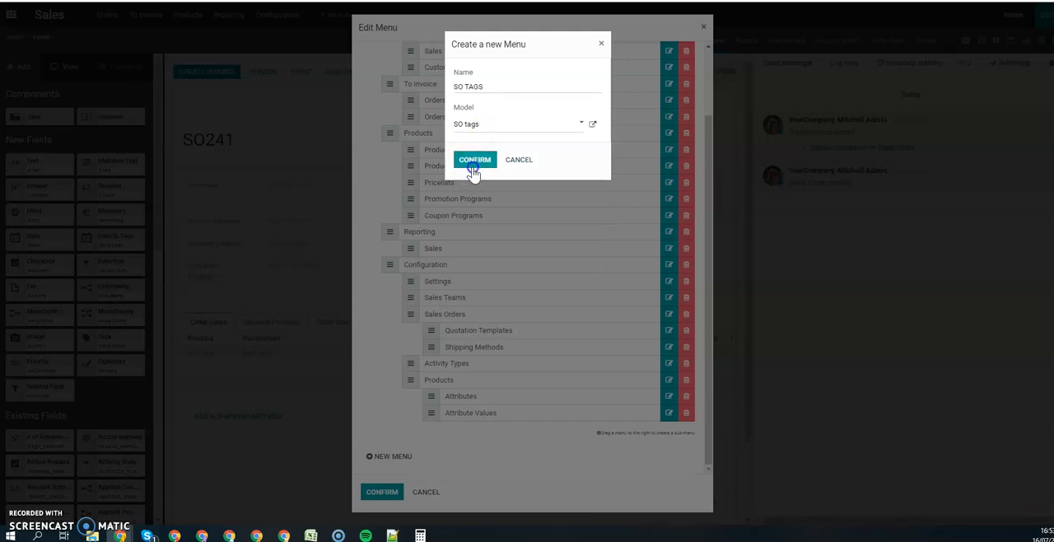
mouse_move(498, 212)
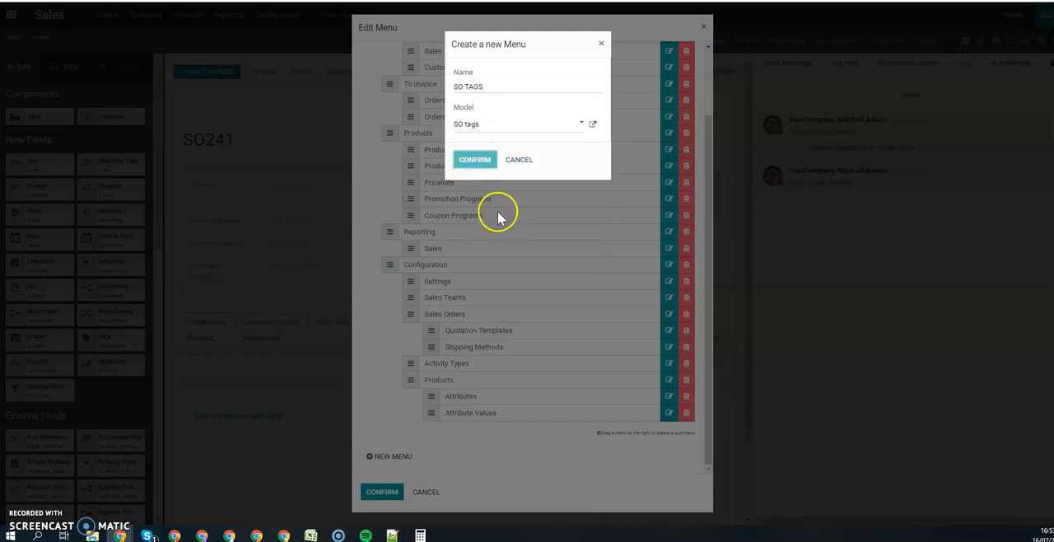
left_click(475, 159)
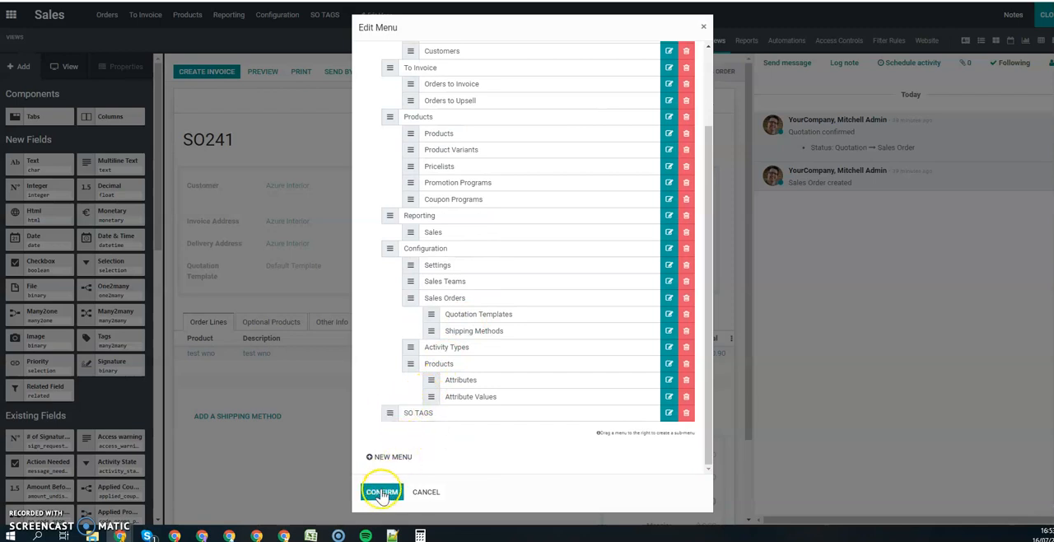
left_click(381, 491)
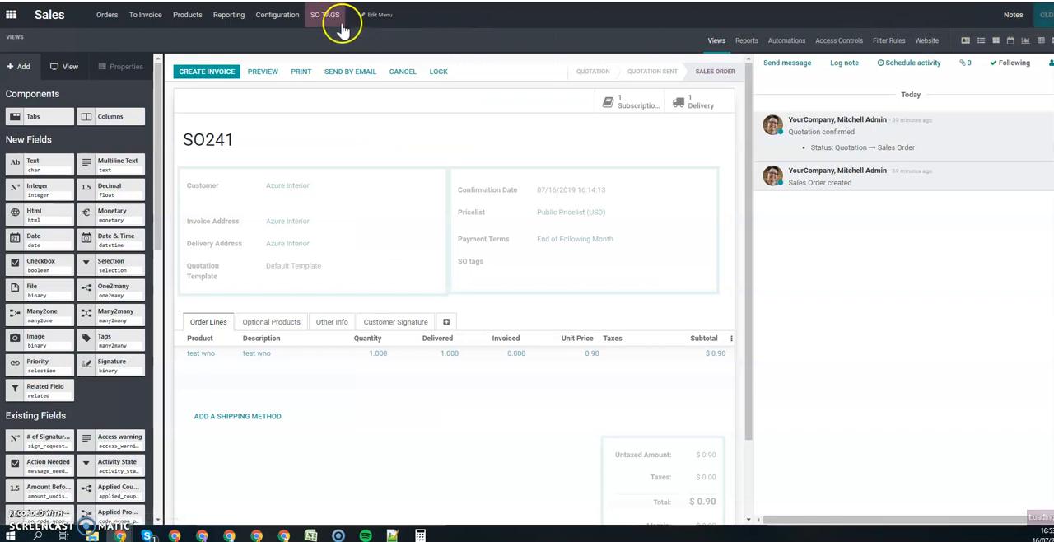
Under SO TAGS, create and save two tag records: Marketing and R&D
left_click(325, 14)
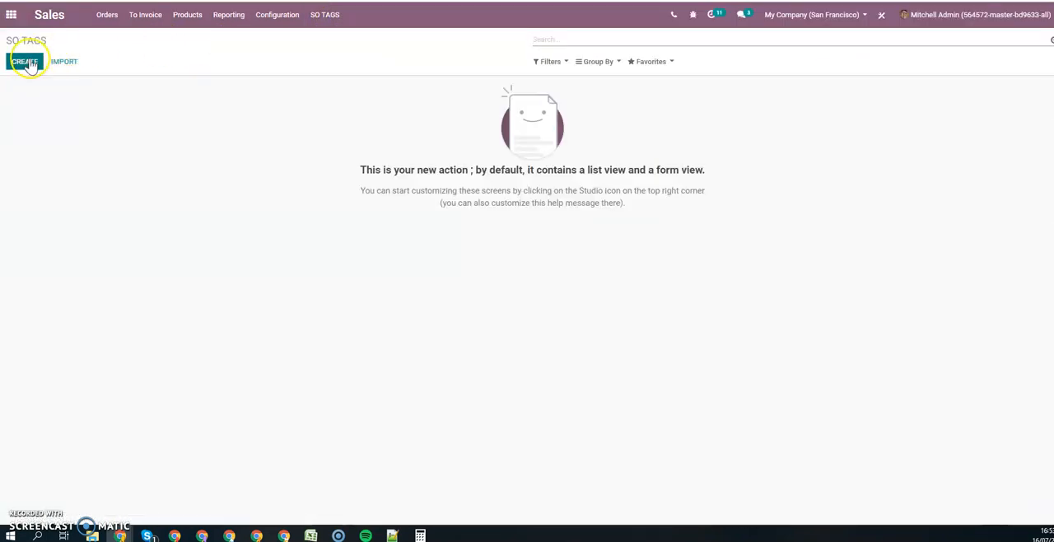
left_click(24, 61)
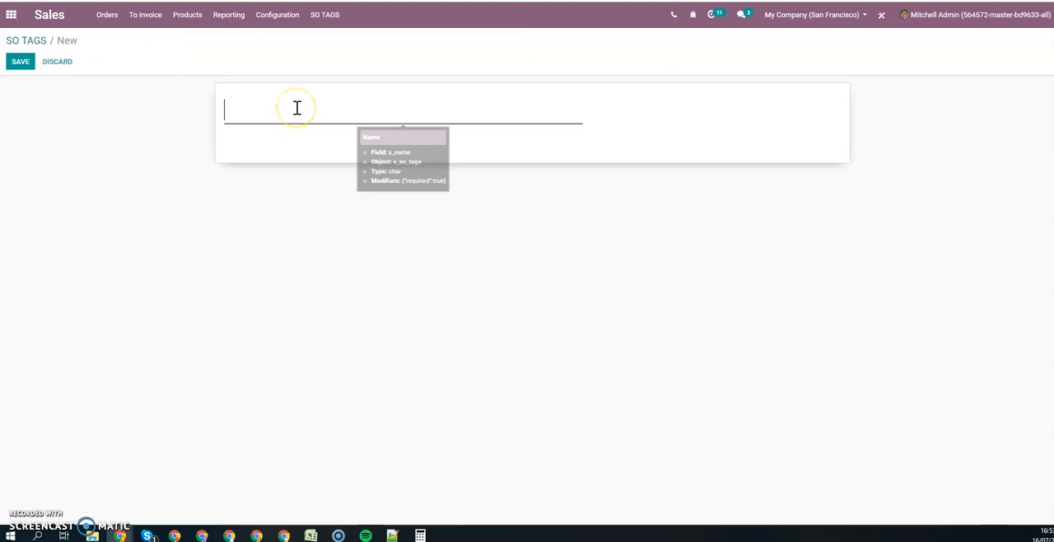
type("Marketin")
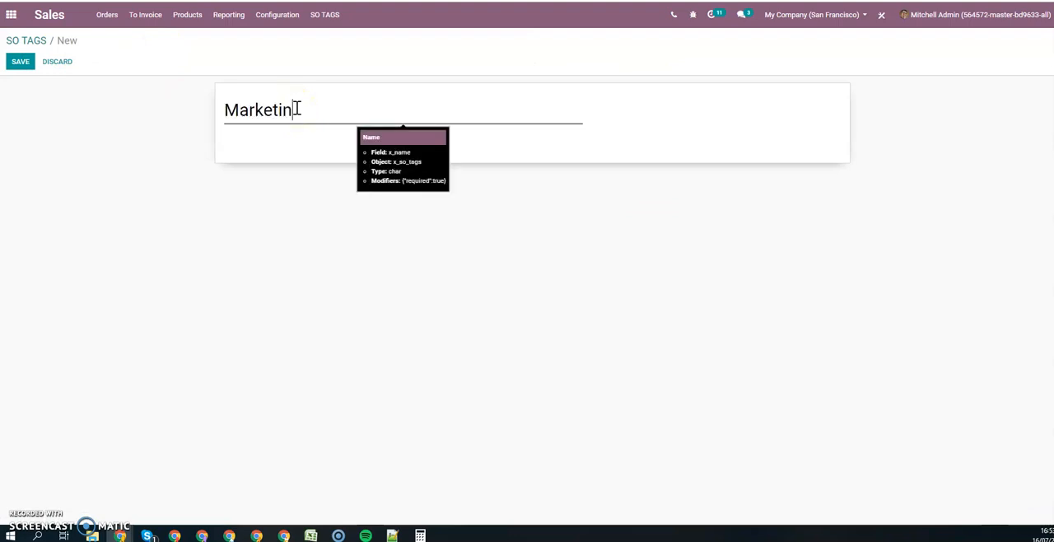
left_click(19, 61)
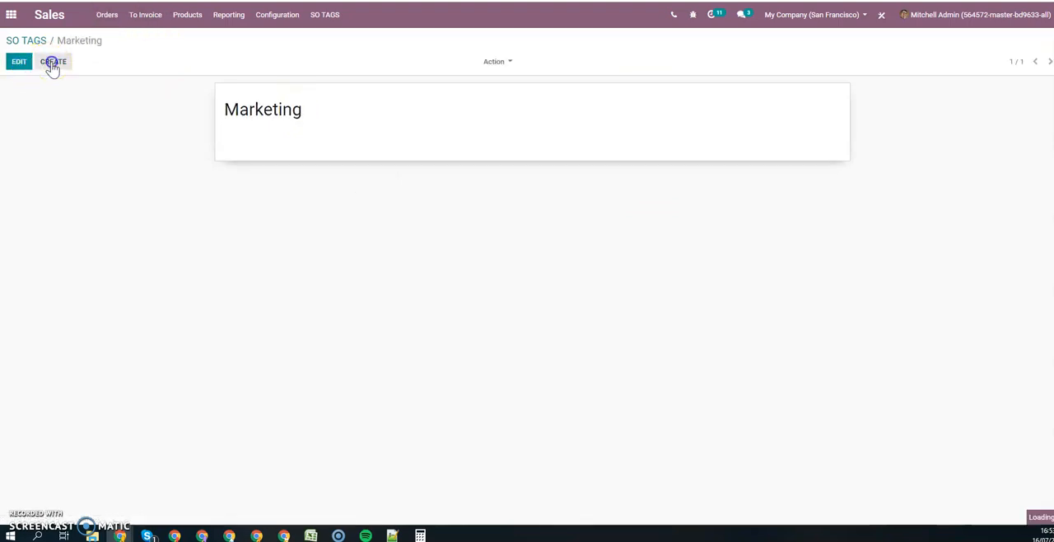
left_click(52, 61)
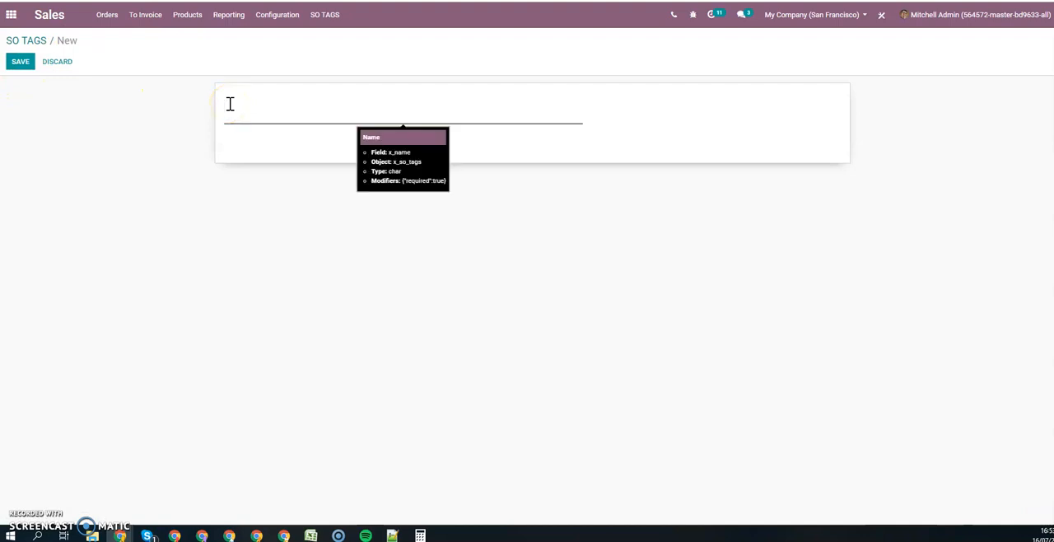
type("R&D")
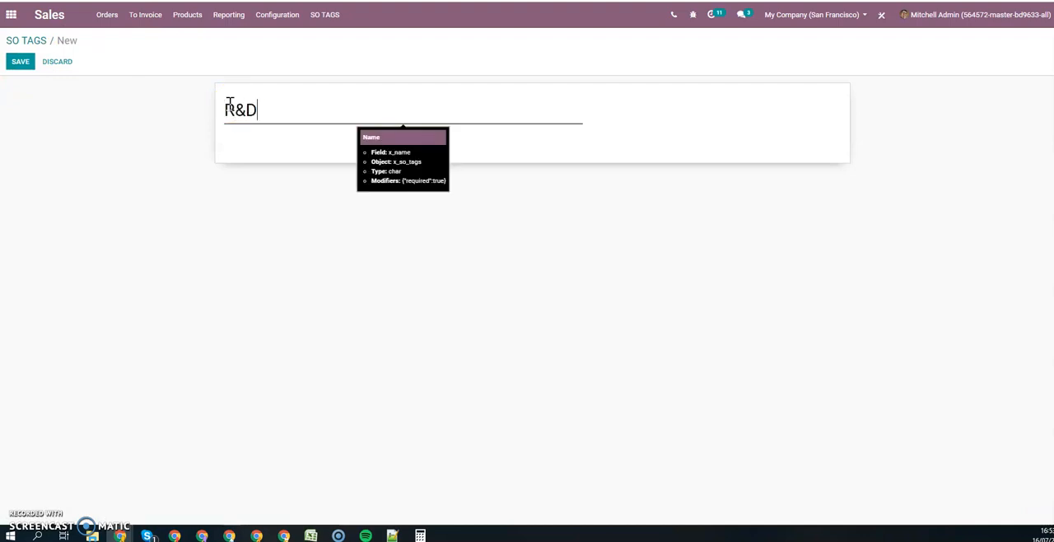
left_click(19, 60)
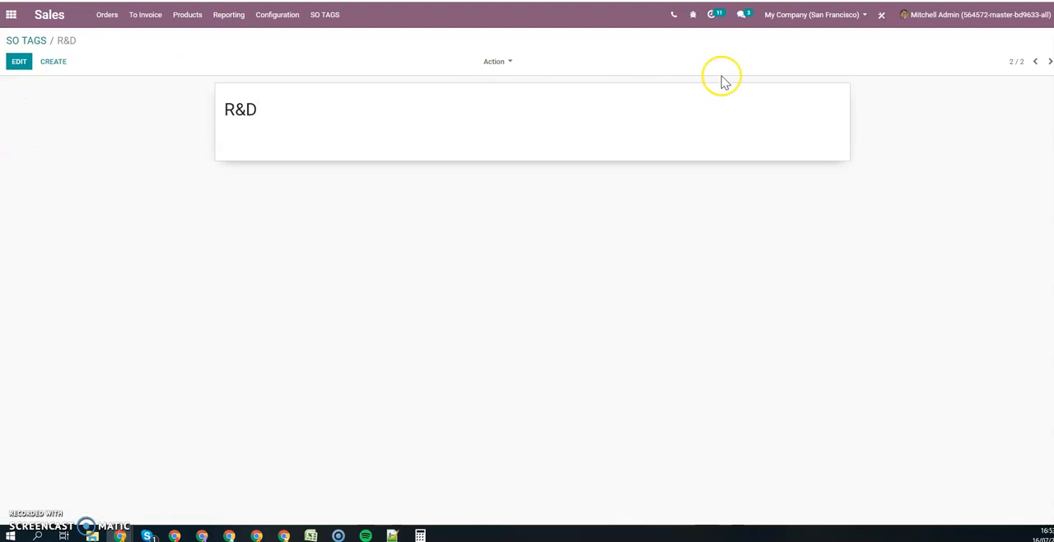
left_click(881, 14)
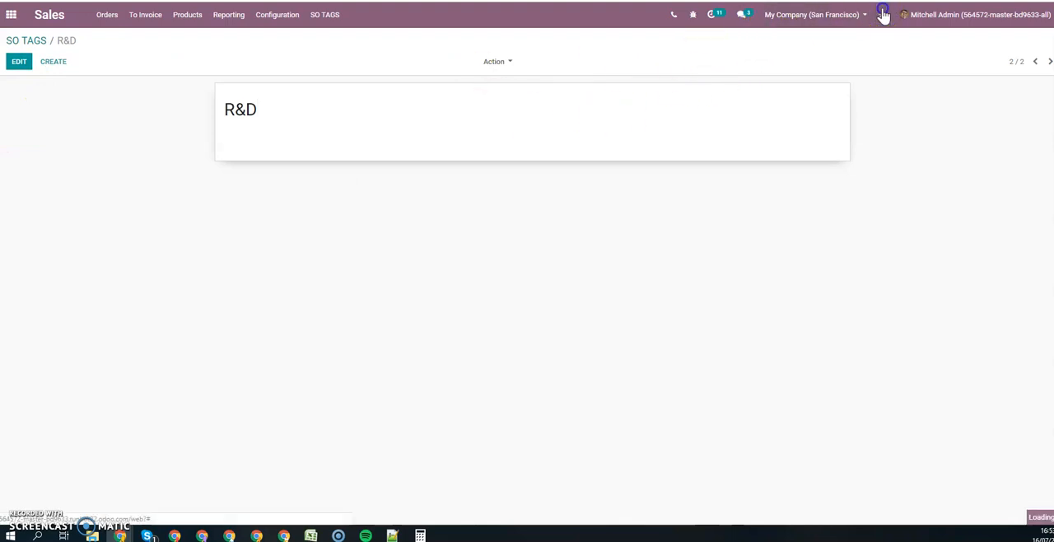
In Studio, add an integer 'Color' field to the SO tags form, then exit Studio
left_click(883, 14)
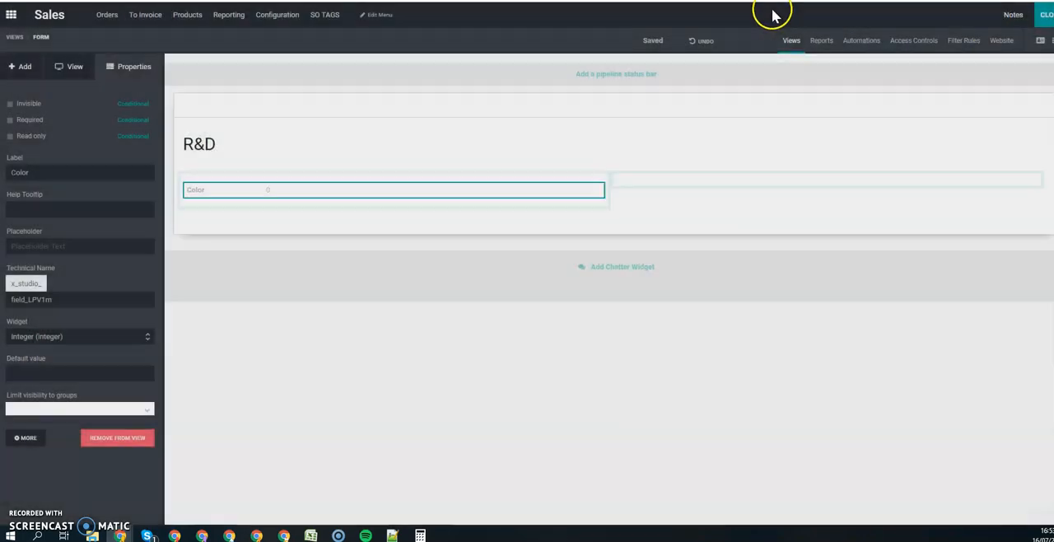
left_click(1046, 14)
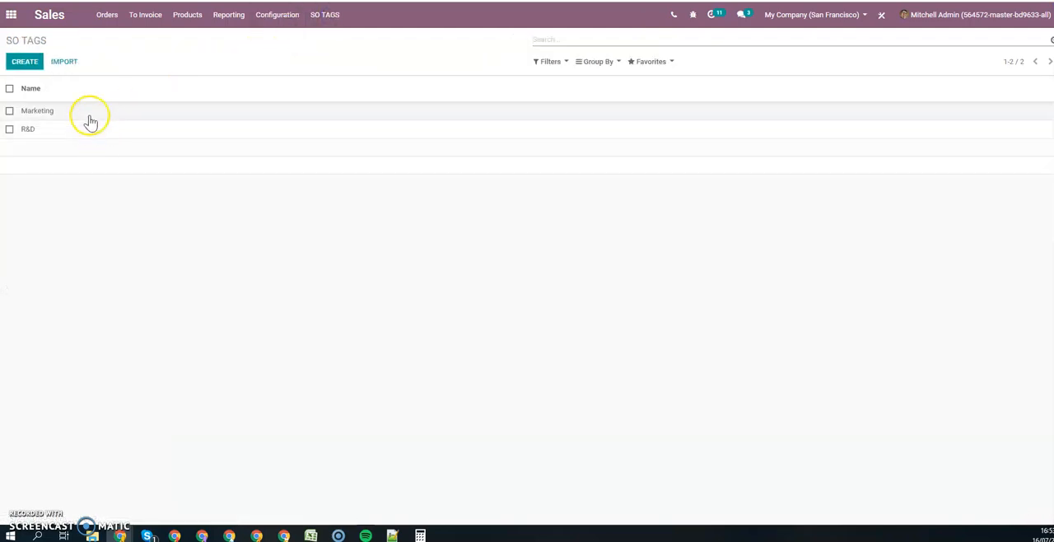
Save color 1 on the Marketing tag and return to the SO tags list
left_click(37, 111)
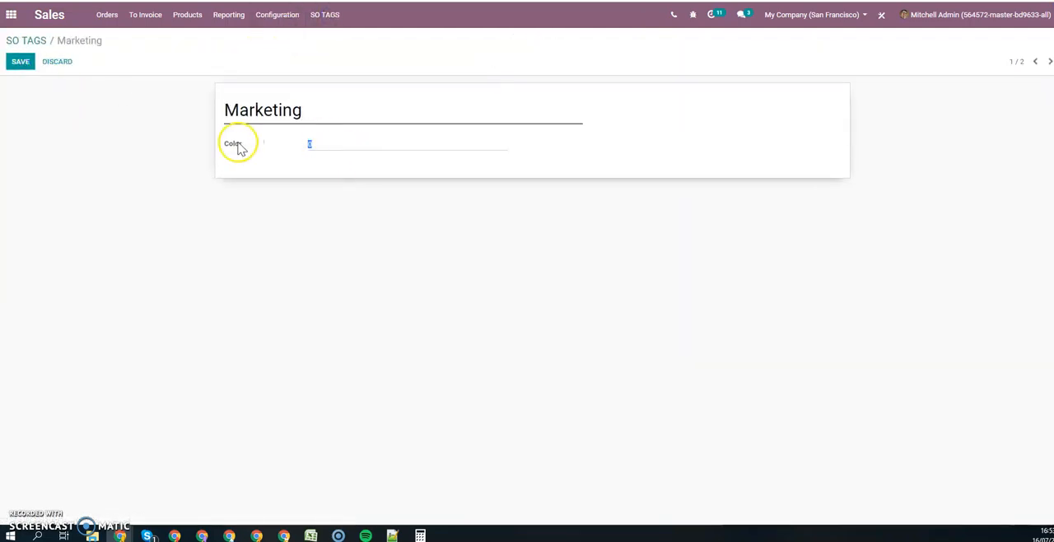
left_click(21, 61)
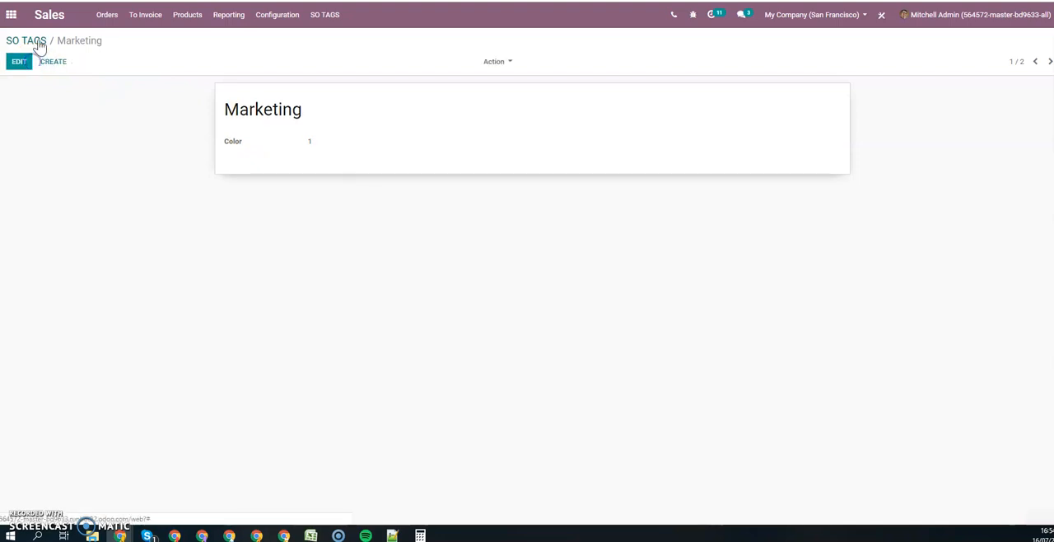
left_click(1050, 61)
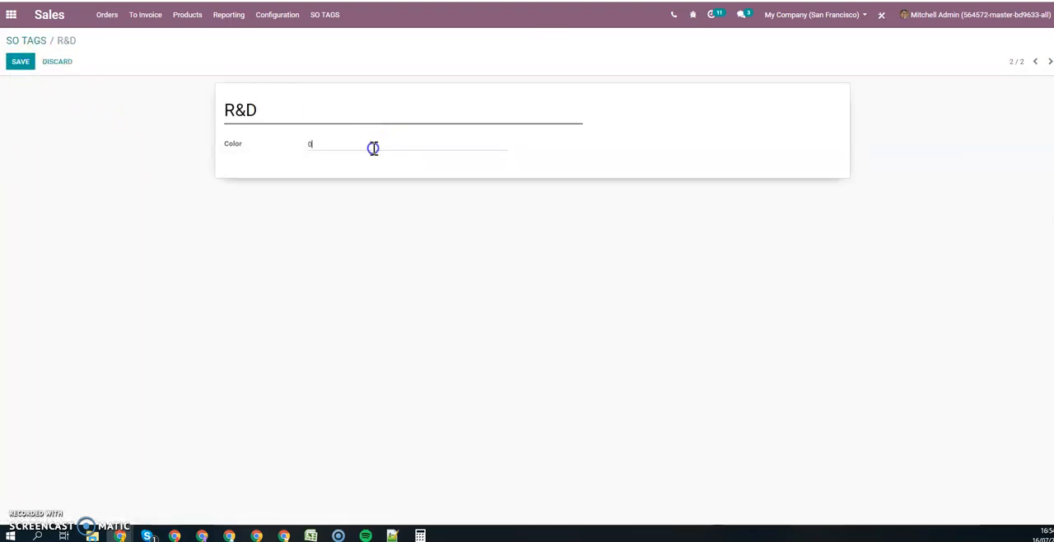